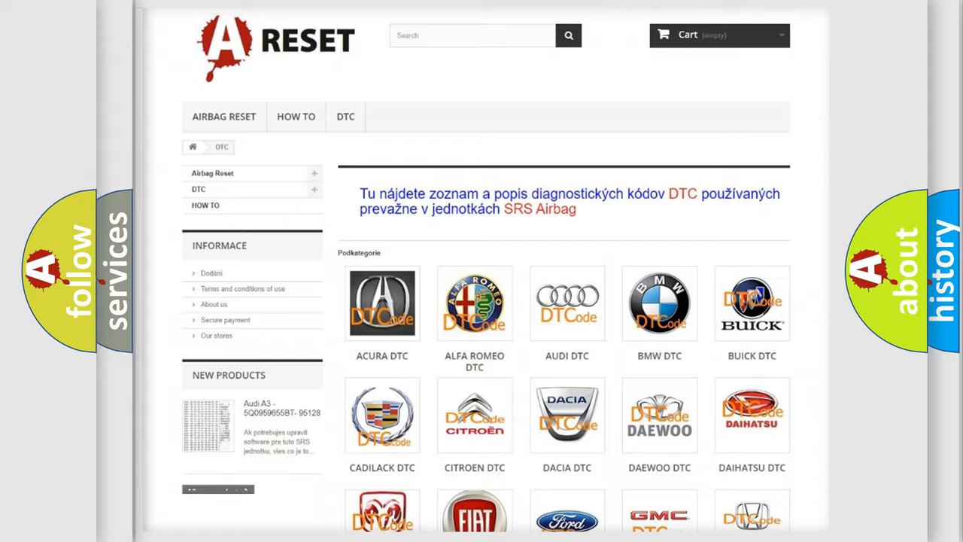
- Scroll through the Dodge DTC code list down to the page footer
scroll(down, 3)
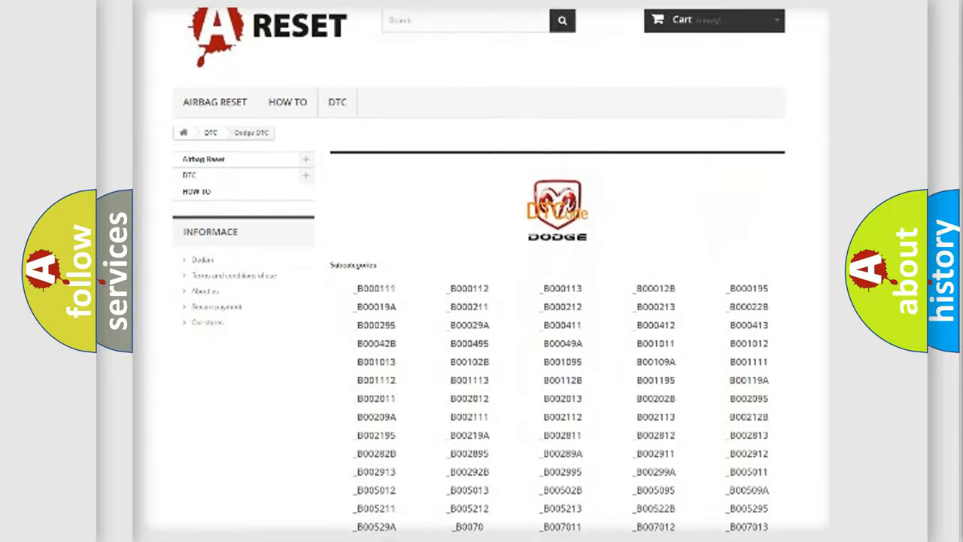
scroll(down, 3)
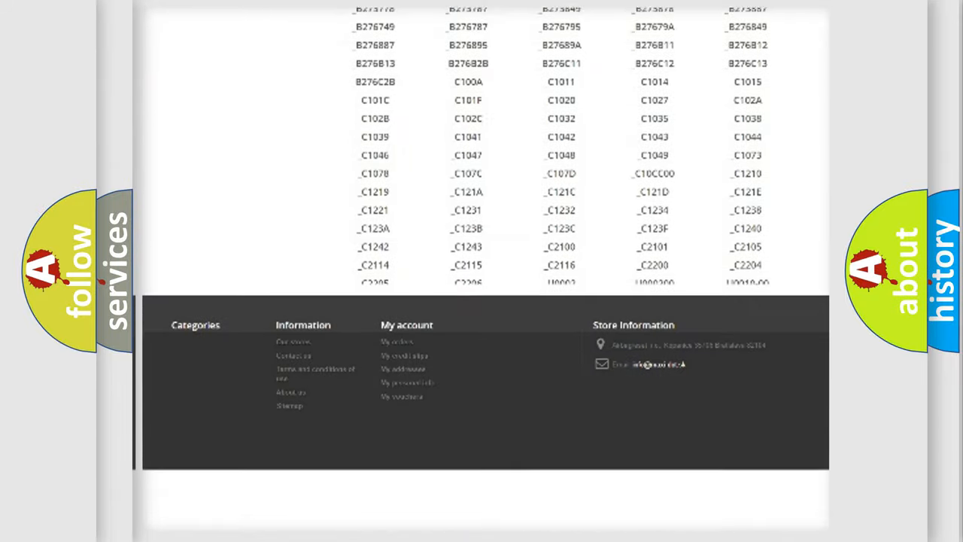
scroll(down, 3)
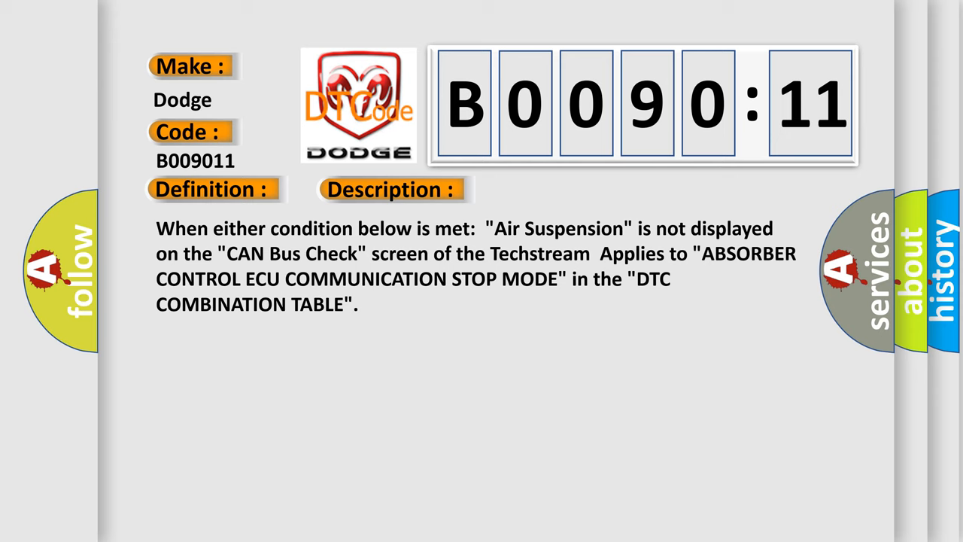
- Advance the B0090:11 card to the Cause section on the absorber control ECU power circuit
click(551, 189)
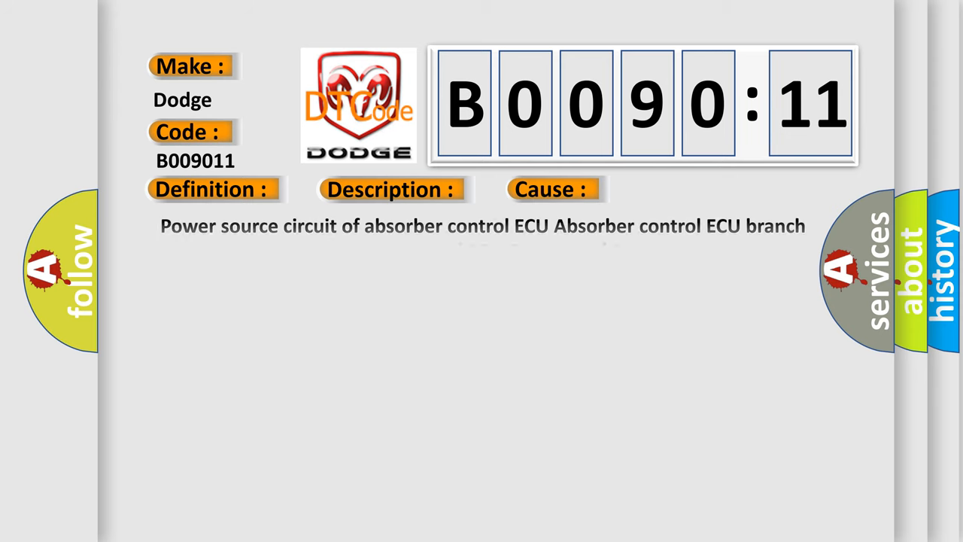